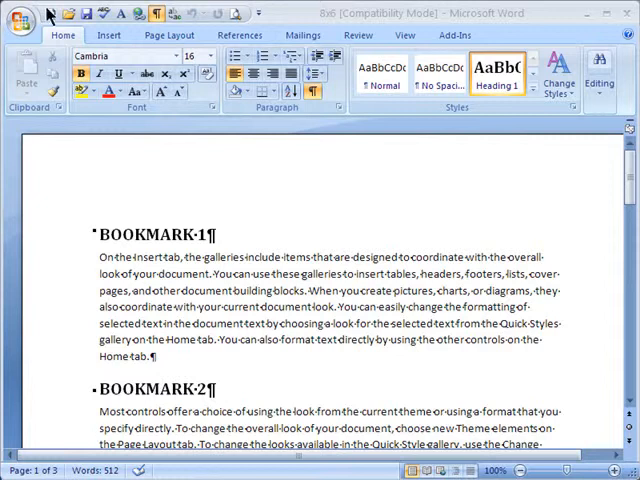
Step: Save the 6x6 ebook as type PDF and publish it to the Elegant Ebooks Demos folder
left_click(22, 14)
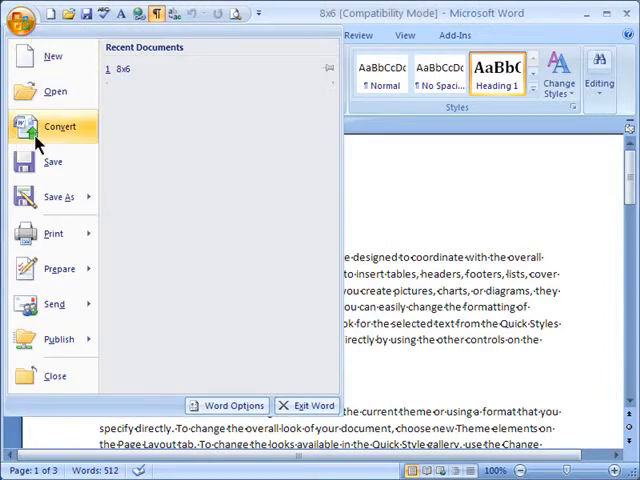
left_click(56, 196)
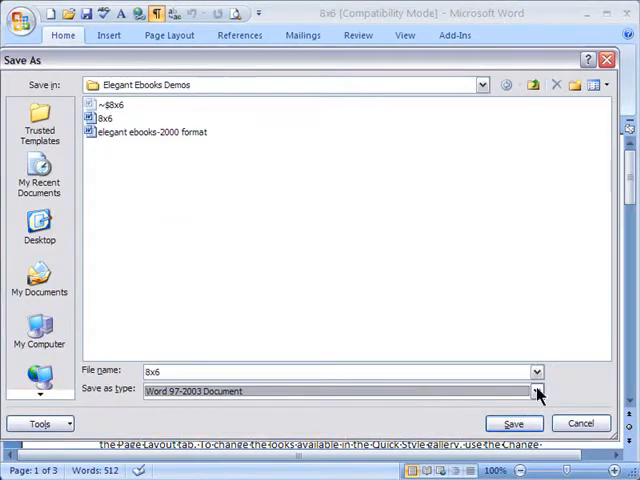
left_click(536, 392)
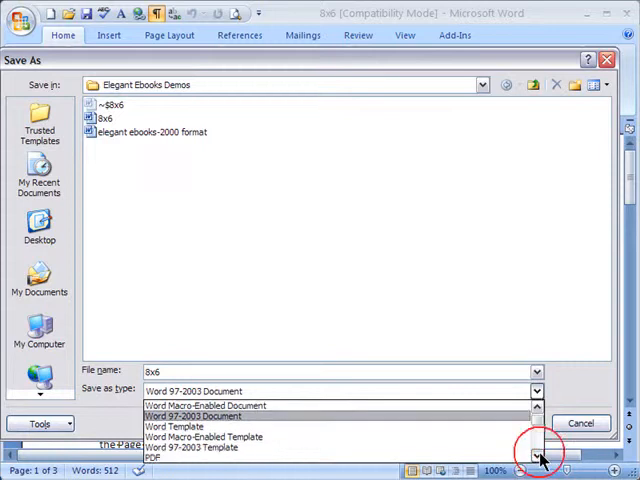
left_click(152, 456)
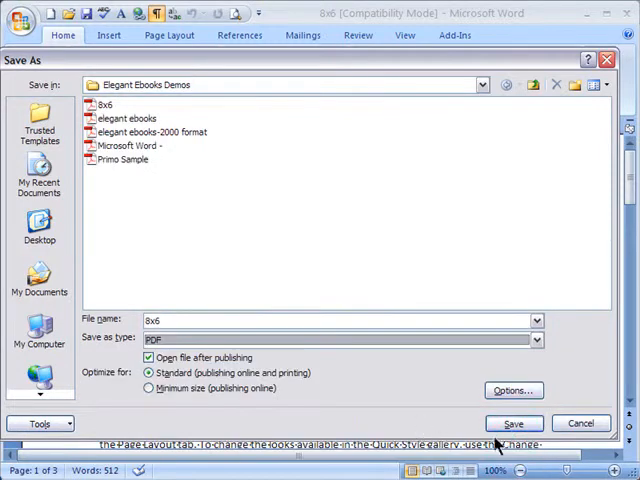
left_click(512, 424)
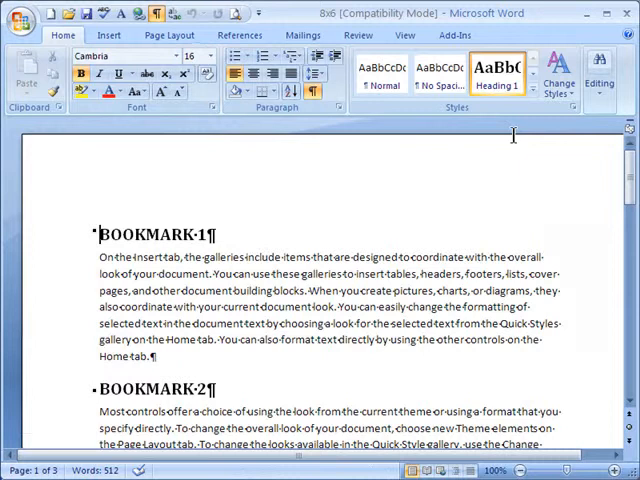
Step: Print the document to the Adobe PDF printer, accepting its properties, and save as 6x6.pdf
left_click(20, 12)
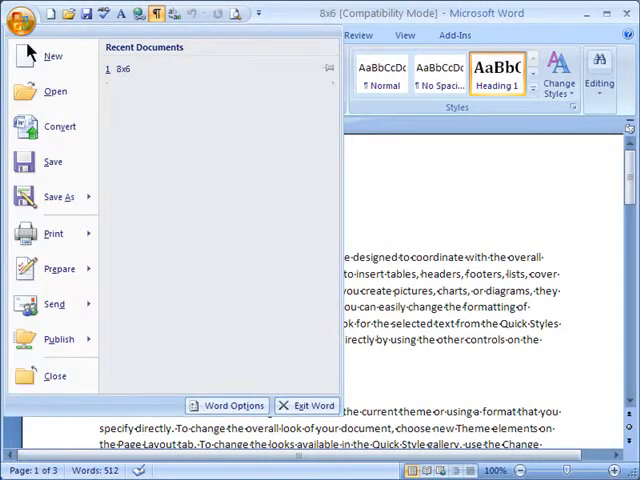
left_click(52, 232)
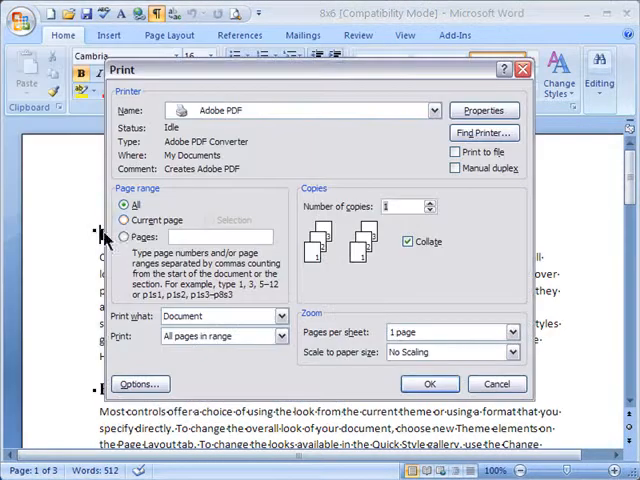
left_click(484, 108)
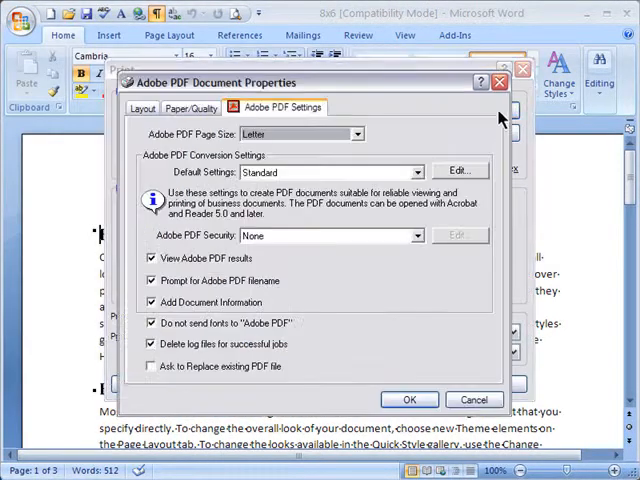
left_click(408, 400)
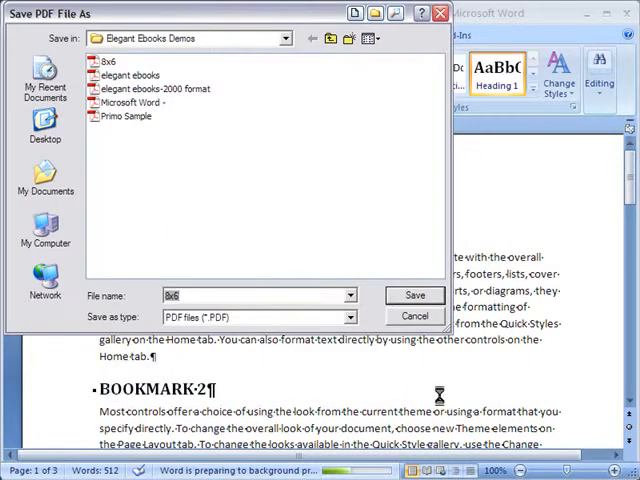
left_click(414, 296)
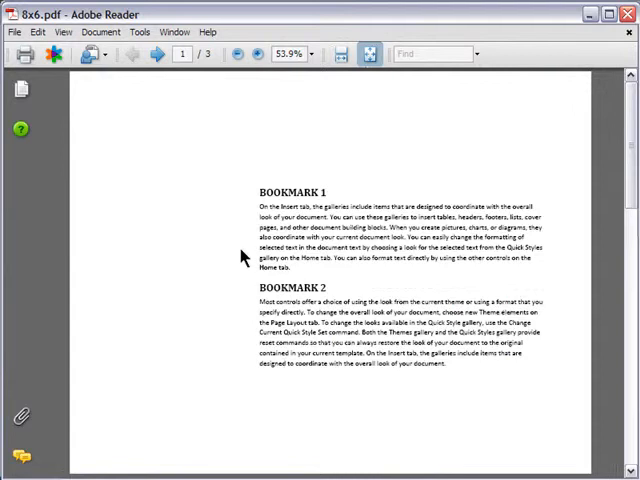
Step: Review pages 2, 3 and 1 via the Pages thumbnails, then close Adobe Reader
scroll("down", 3)
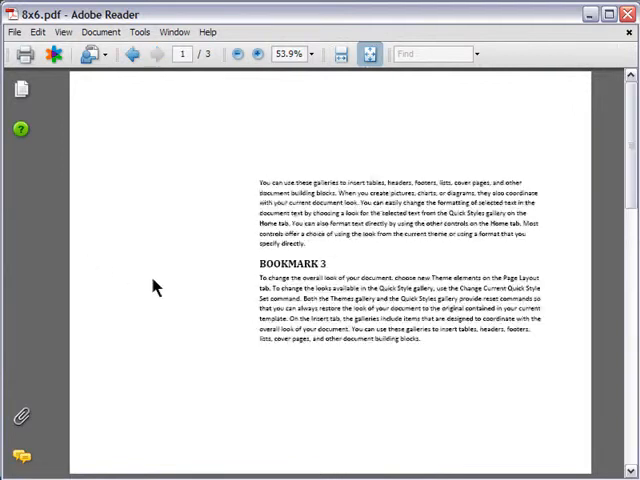
left_click(20, 88)
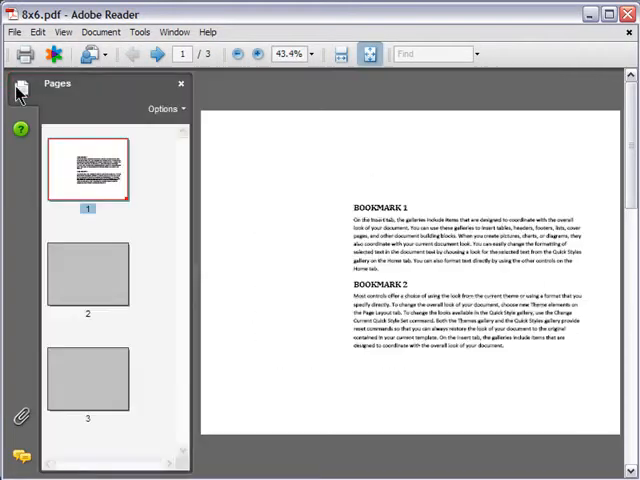
left_click(88, 272)
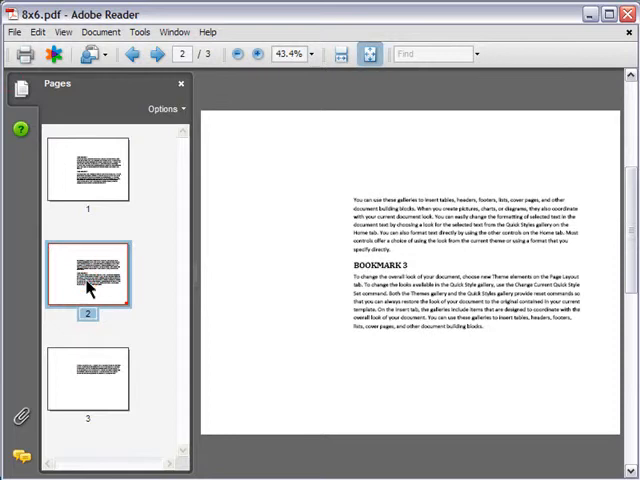
left_click(88, 380)
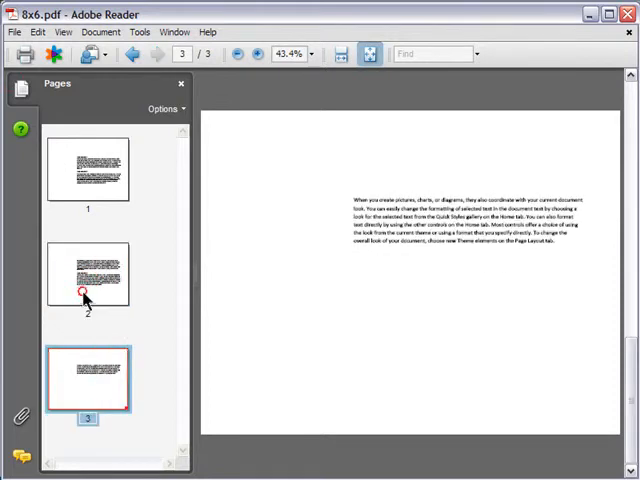
left_click(88, 168)
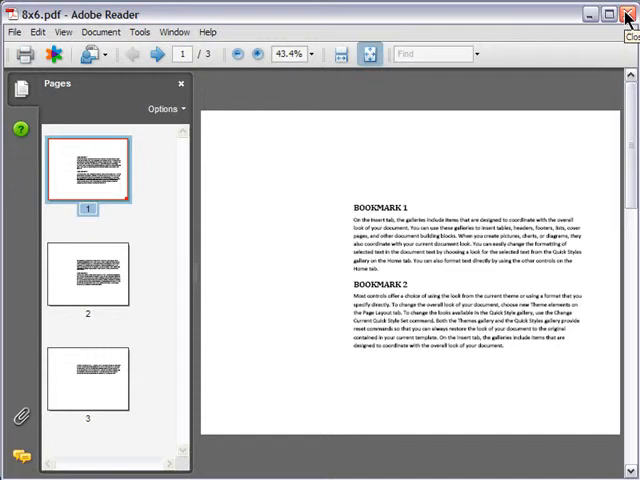
left_click(628, 12)
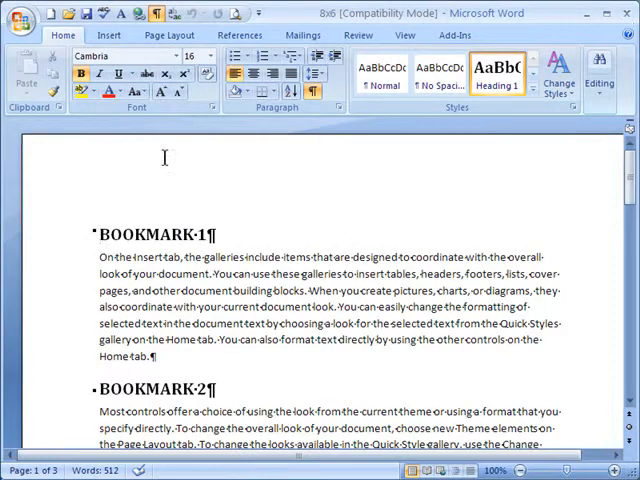
Step: Re-export the 6x6 document to PDF from the Office button's save/convert command
left_click(20, 14)
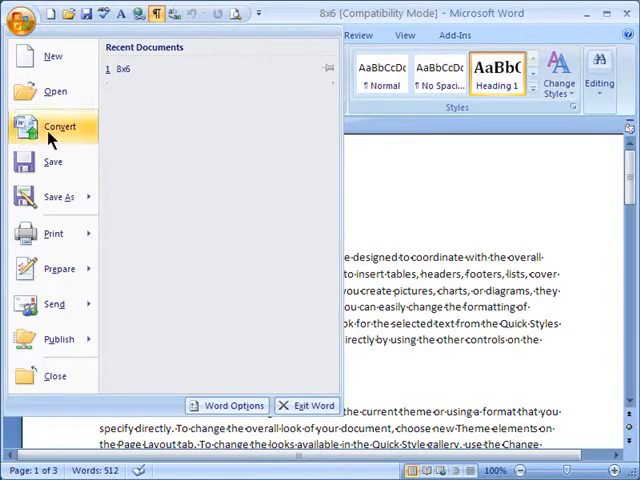
left_click(52, 232)
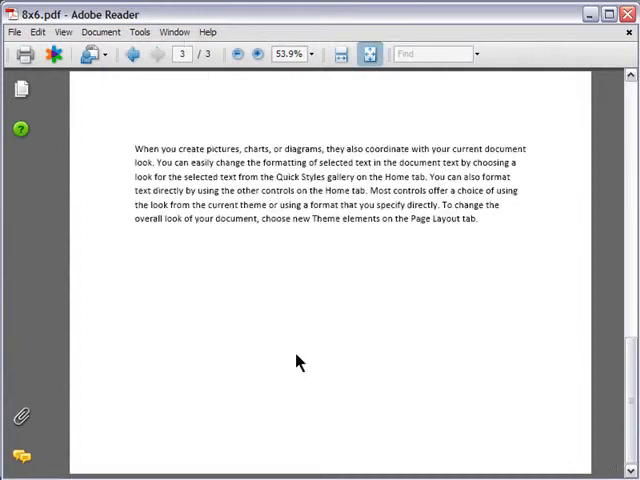
Step: Display the Pages thumbnail panel beside the first page of 6x6.pdf
left_click(20, 88)
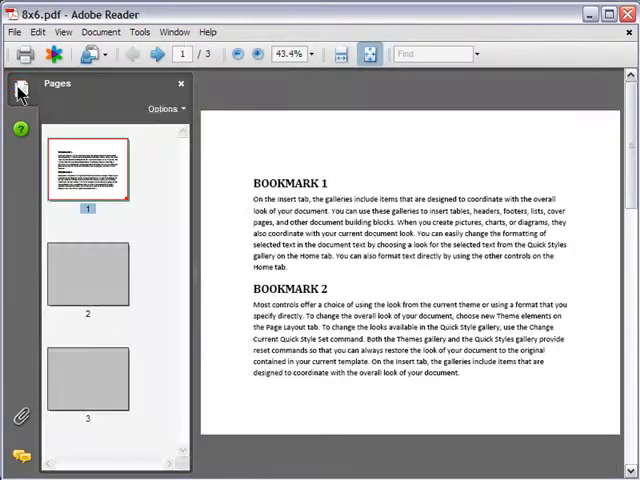
mouse_move(18, 90)
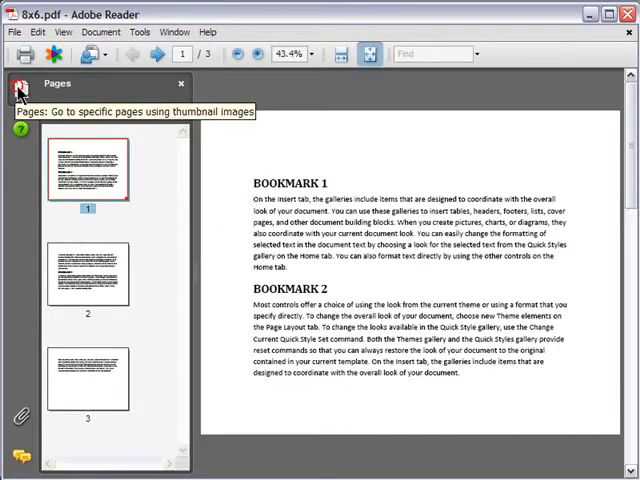